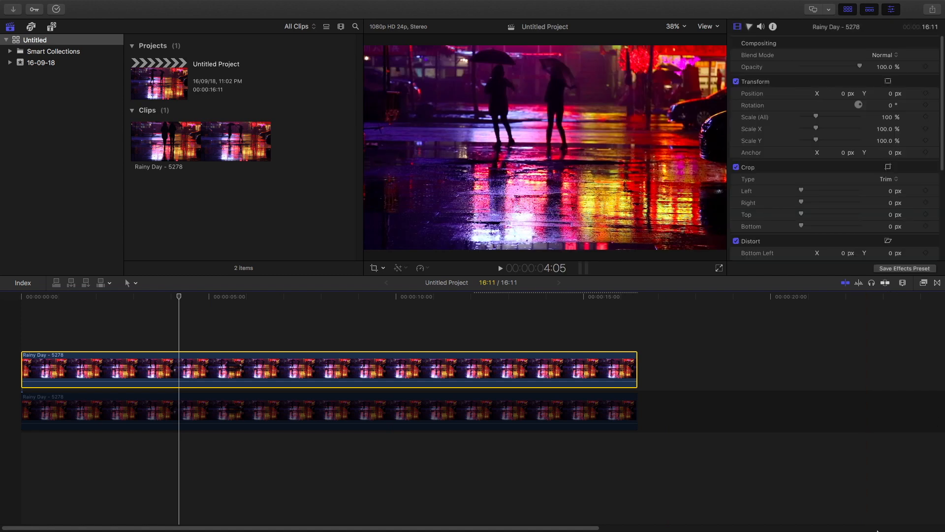
Search the Effects browser for 'luma' to list the luma effects.
click(936, 282)
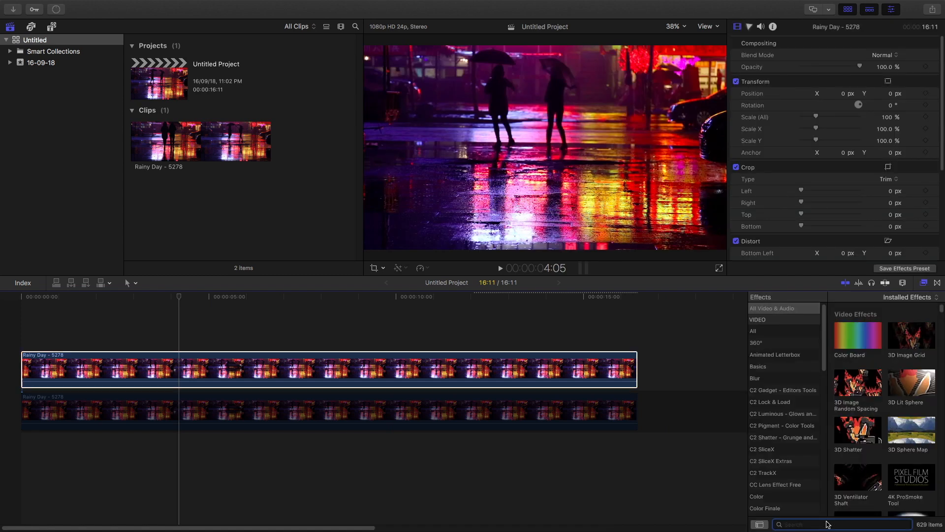
text(luma)
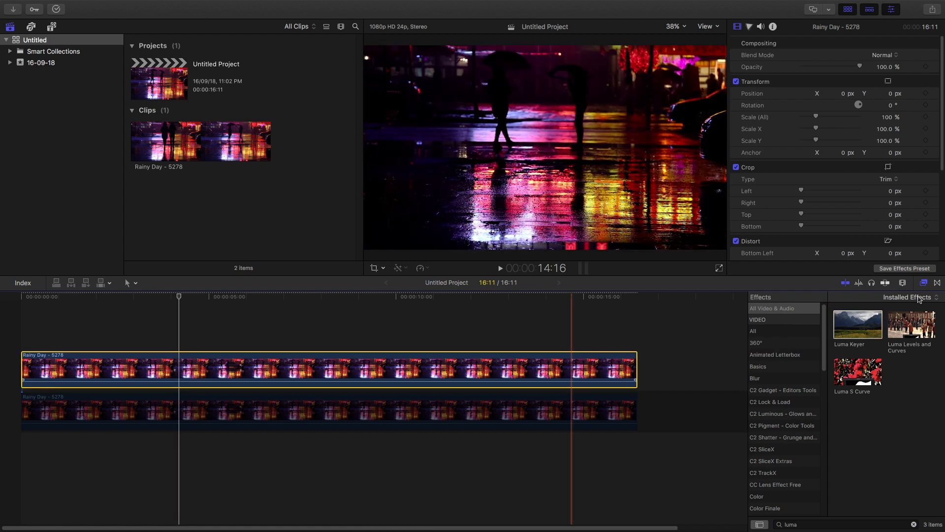
Apply Luma Keyer to the top clip, adjusting the luma range and rolloff.
double_click(856, 322)
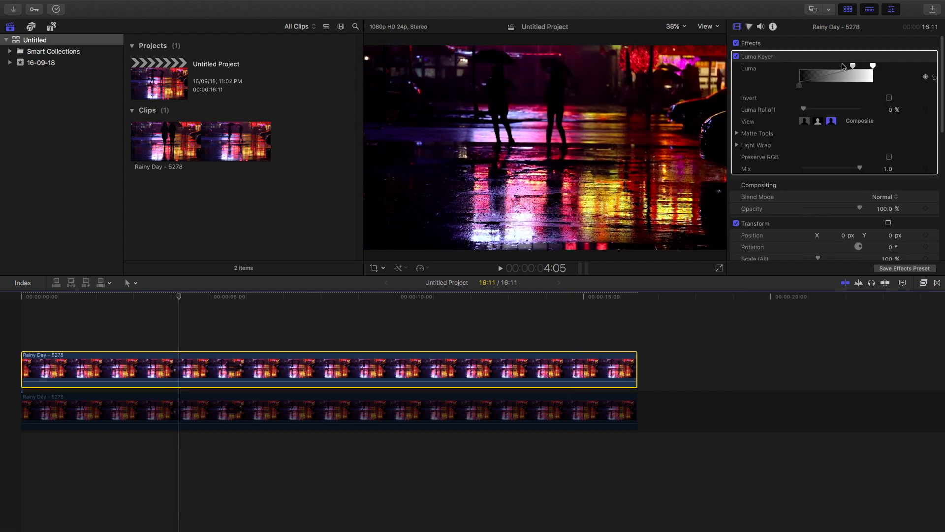
drag(846, 65, 821, 65)
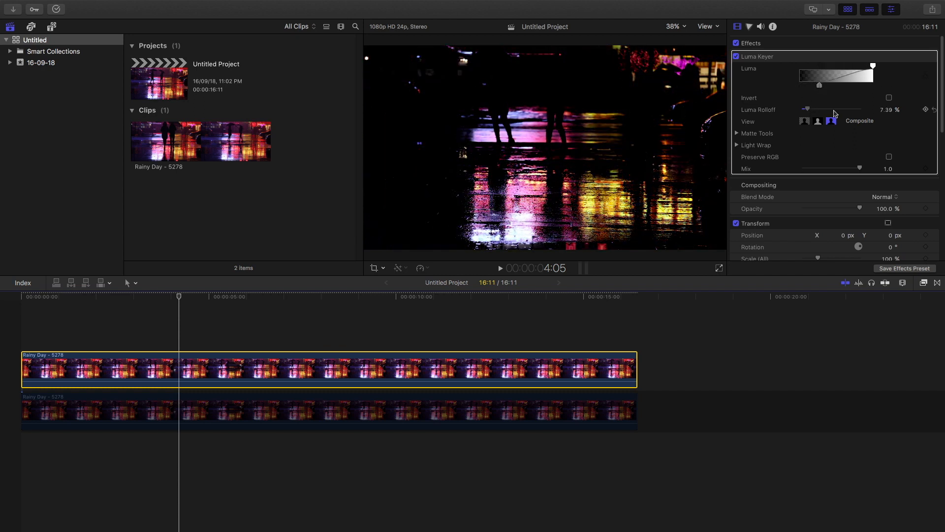
drag(806, 109, 813, 110)
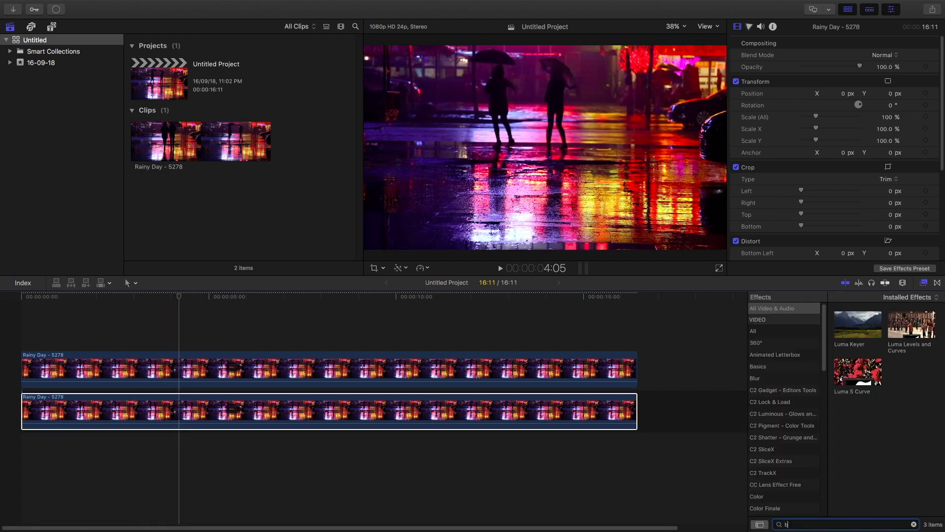
Filter the Effects browser with 'lur' and show the Blur category.
text(lur)
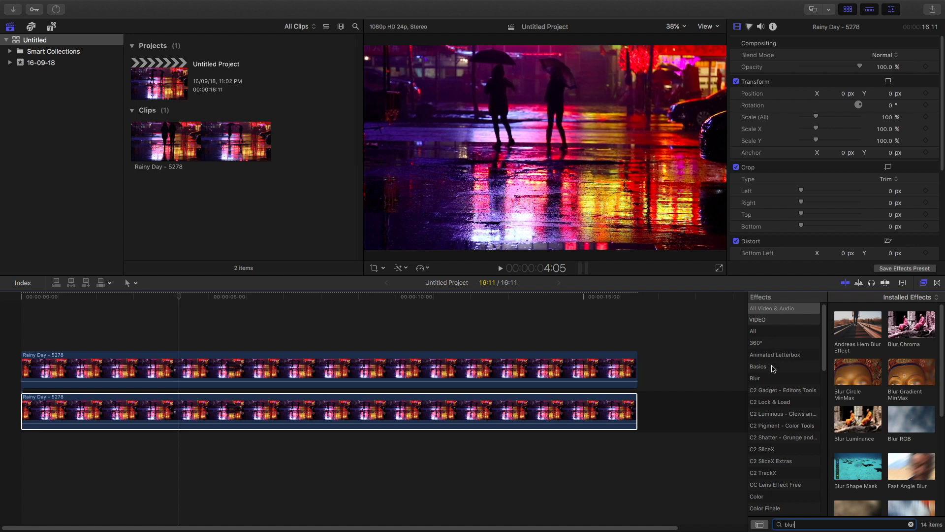
click(754, 378)
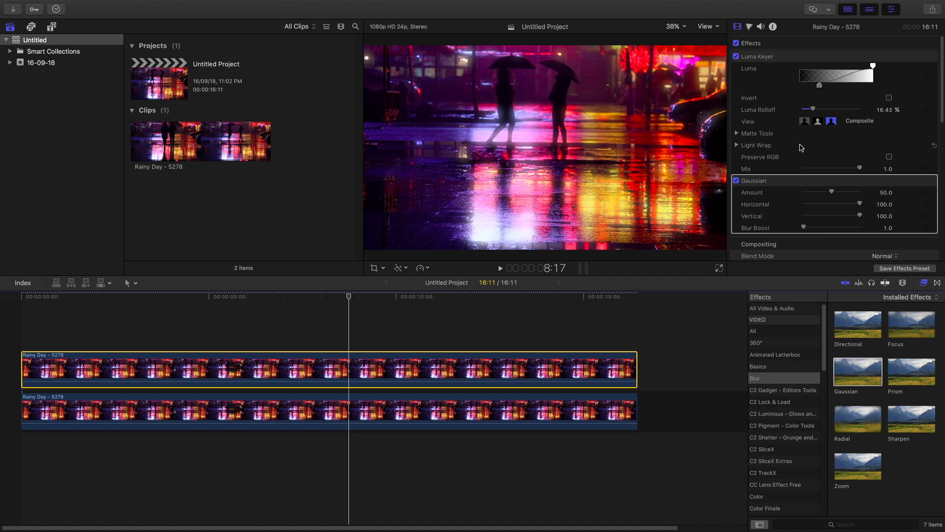
Set the Gaussian Amount to about 64.8 with Blur Boost back at 1.0.
drag(831, 191, 837, 186)
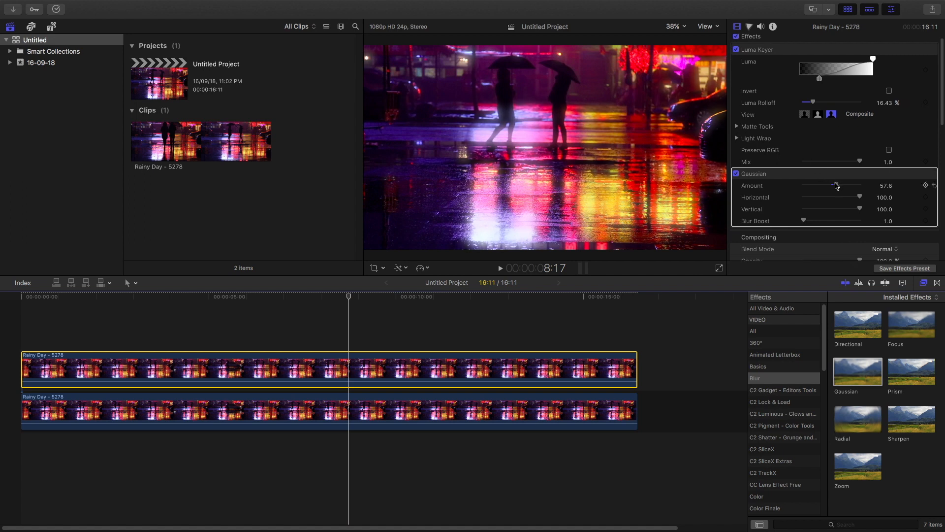
drag(832, 185, 842, 185)
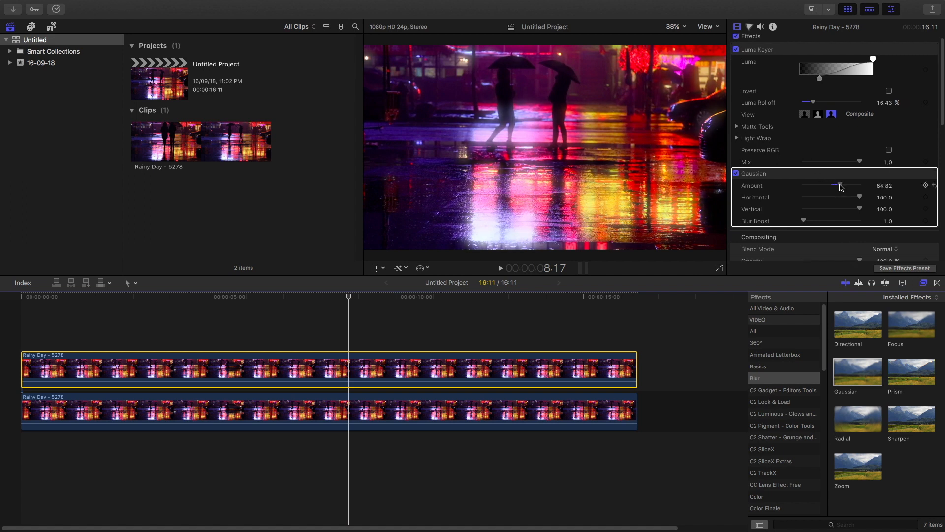
drag(802, 220, 823, 221)
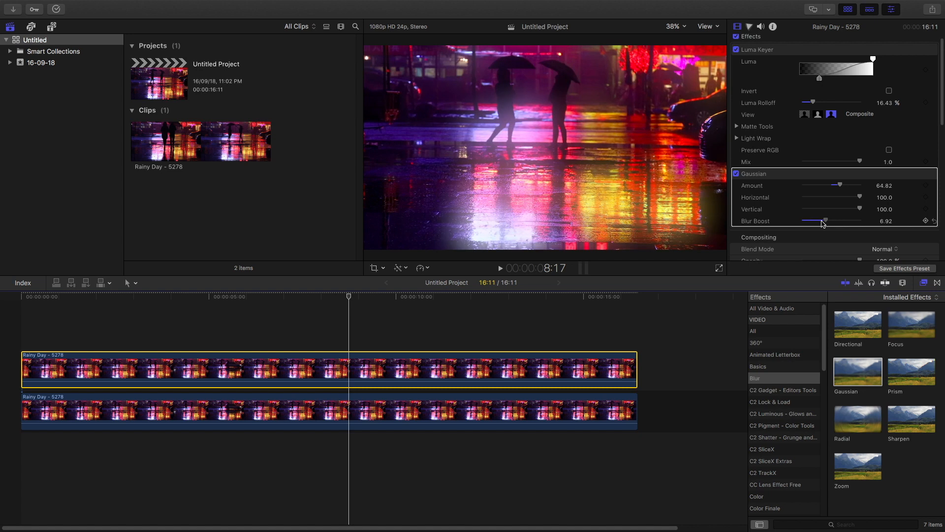
drag(824, 220, 808, 220)
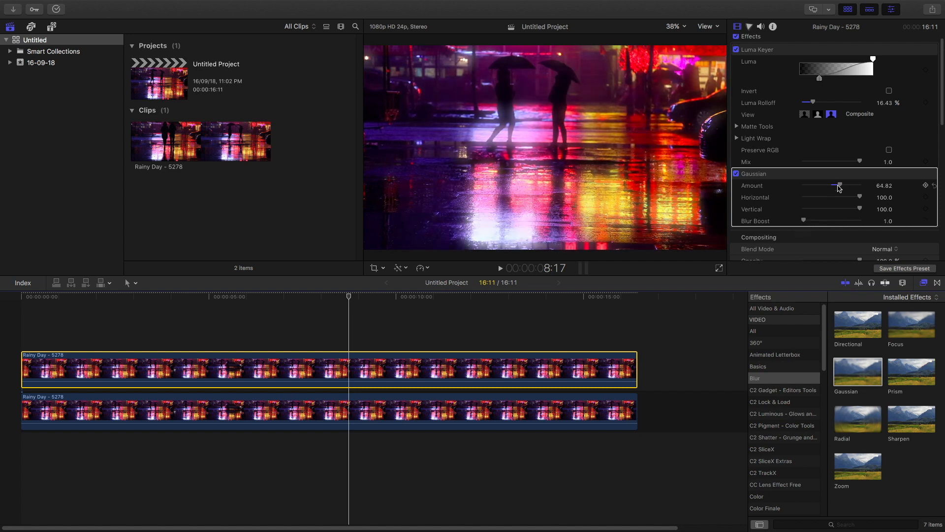
drag(839, 185, 850, 185)
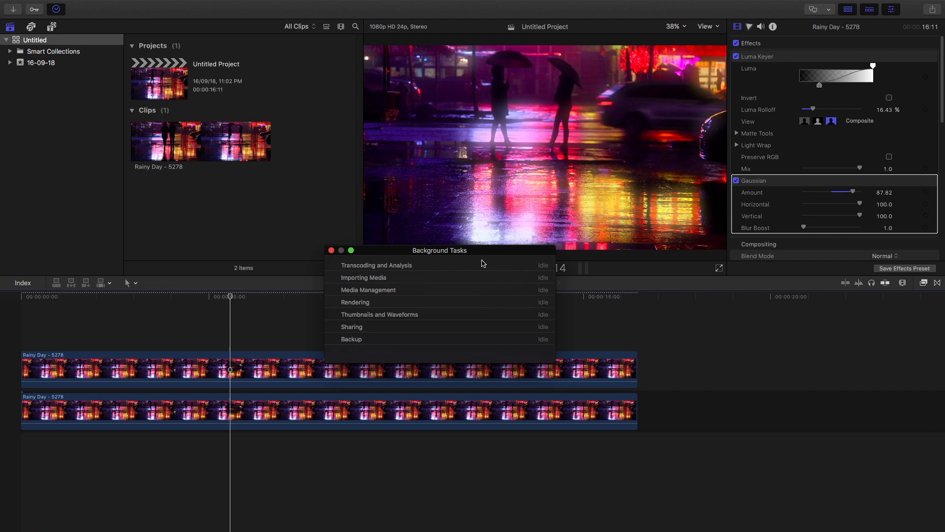
Drag and click on screen, ending on a subscribed YouTube music video page.
drag(438, 250, 445, 335)
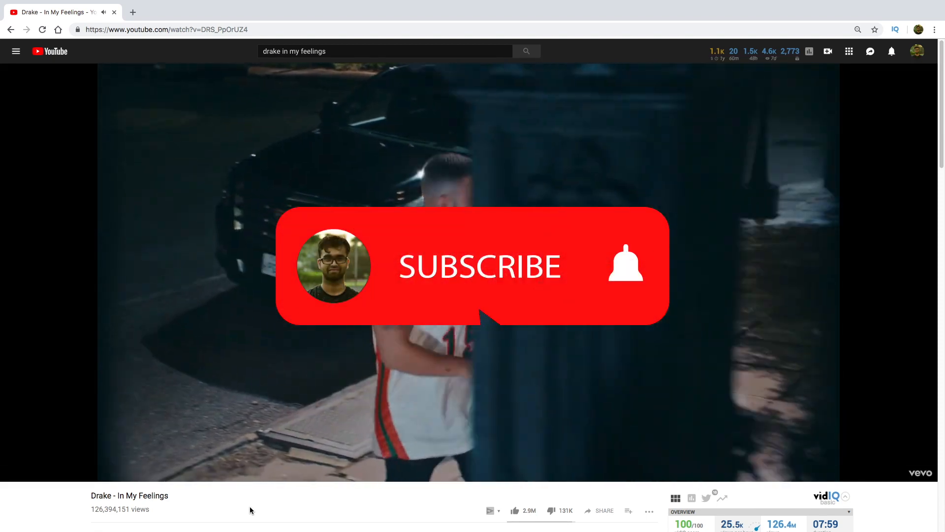
click(479, 267)
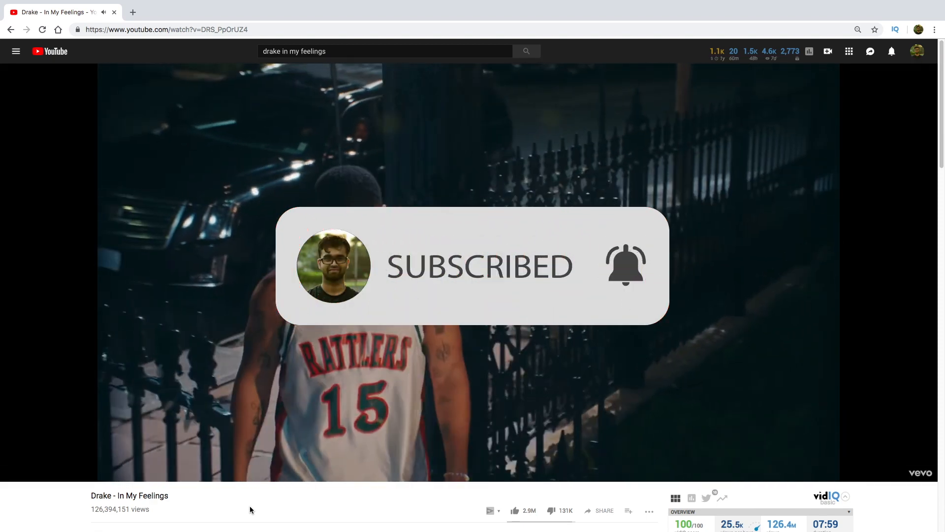